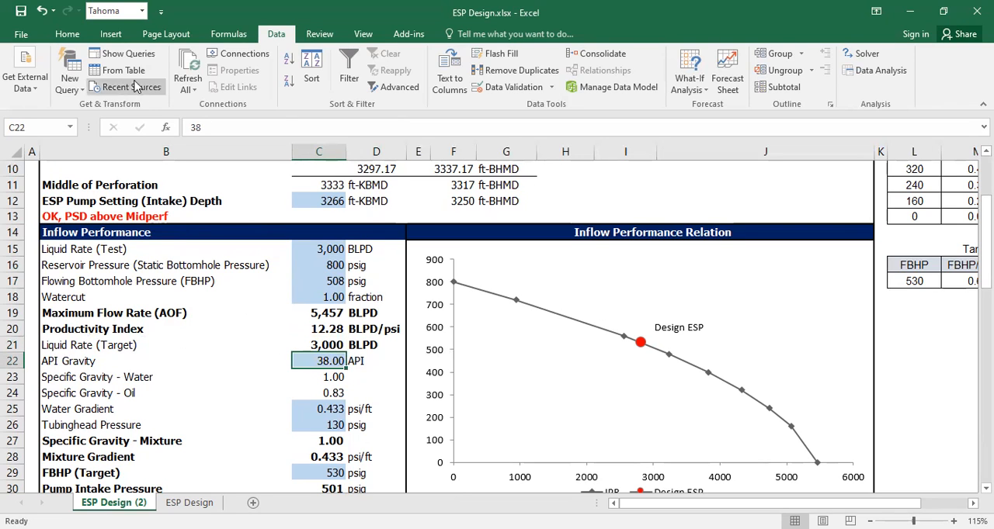
Enter the heading WATER SOURCE WELL in merged cell D2 above the pump design title.
click(67, 34)
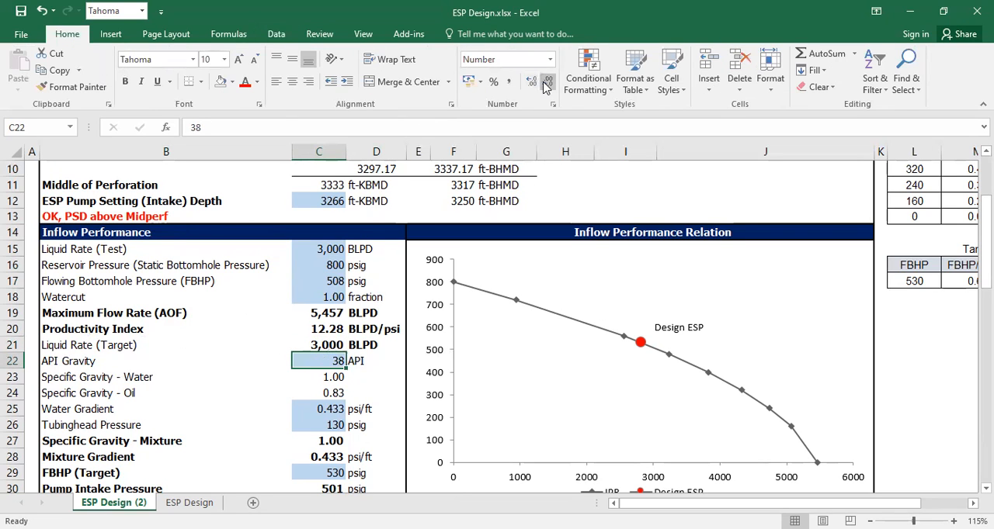
mouse_move(551, 137)
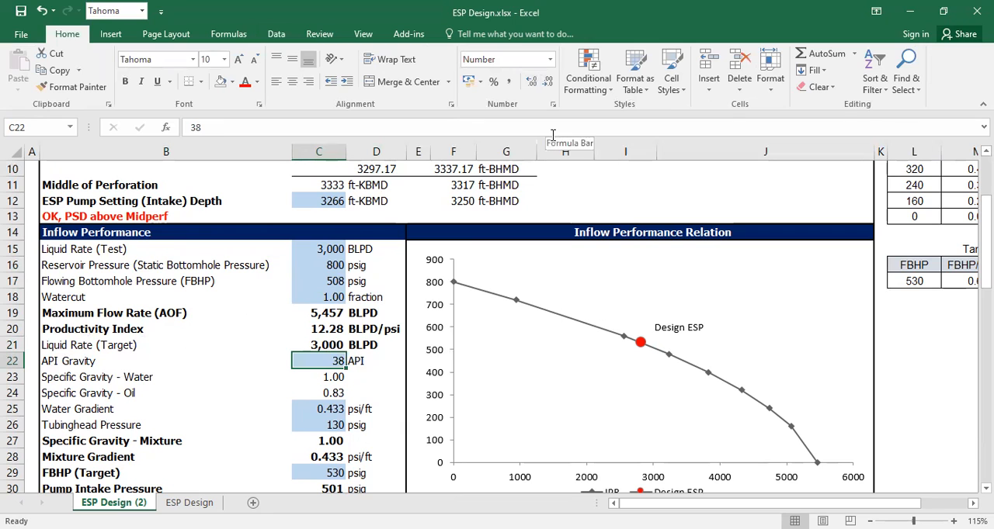
scroll(up, 3)
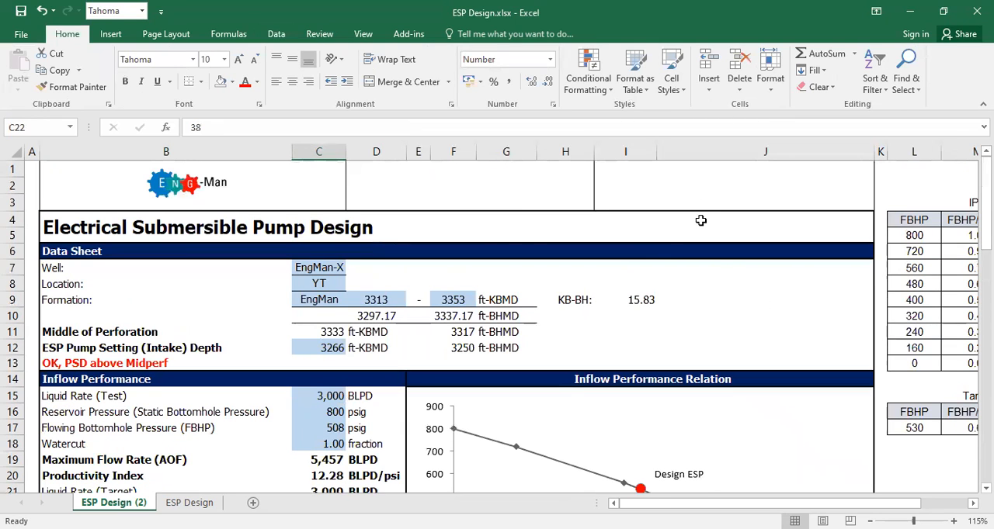
click(463, 170)
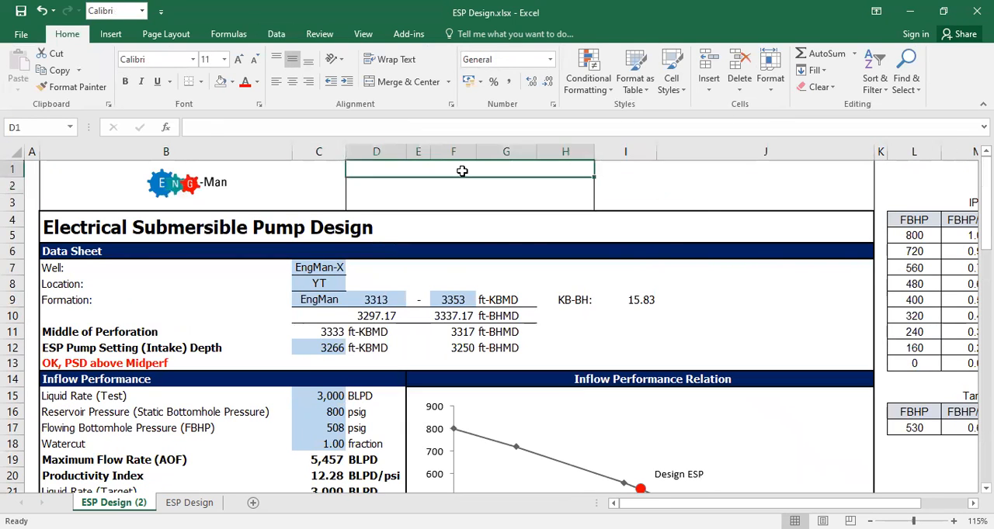
text(W)
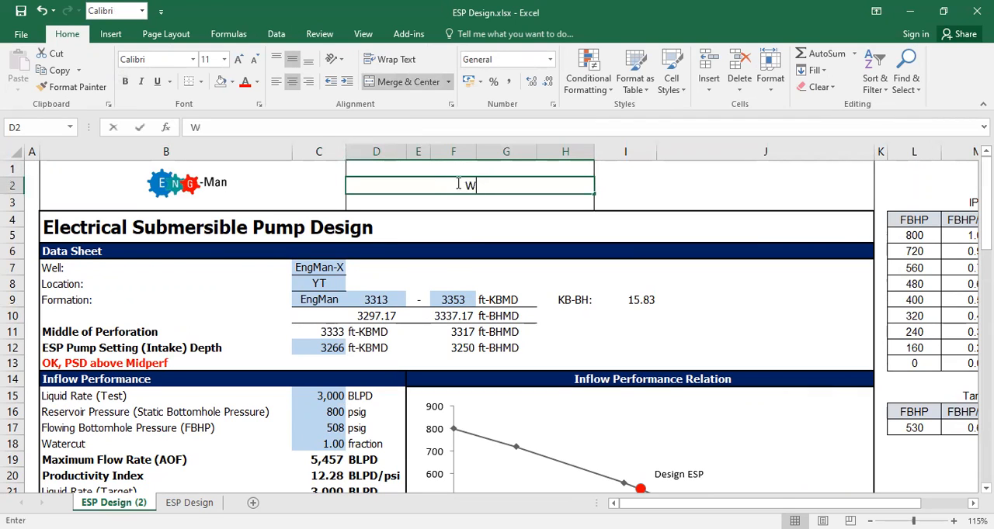
text(ATER SOURCE WELL)
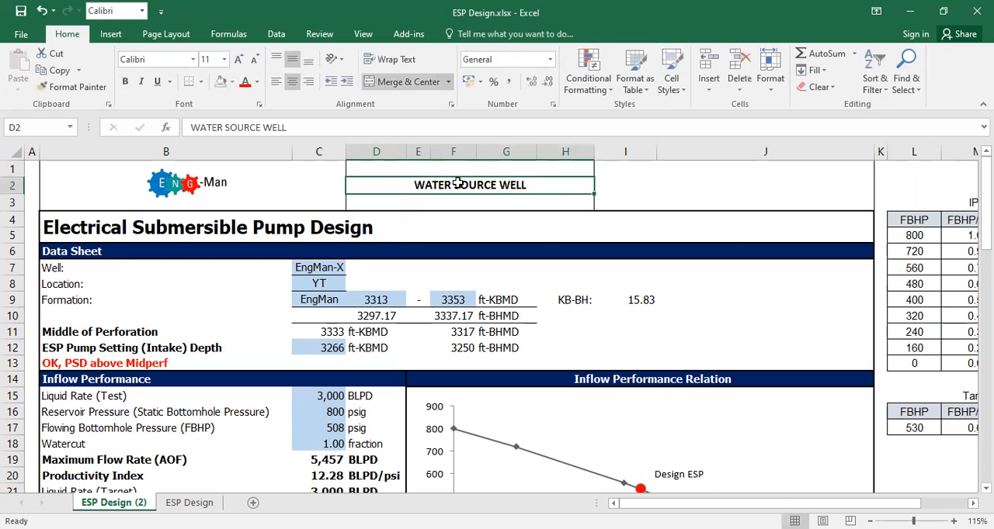
scroll(down, 3)
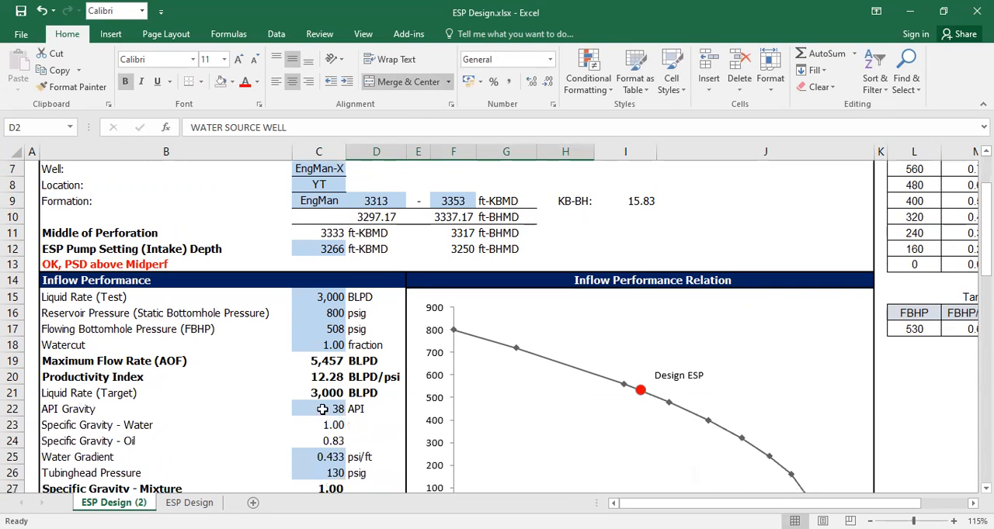
mouse_move(401, 413)
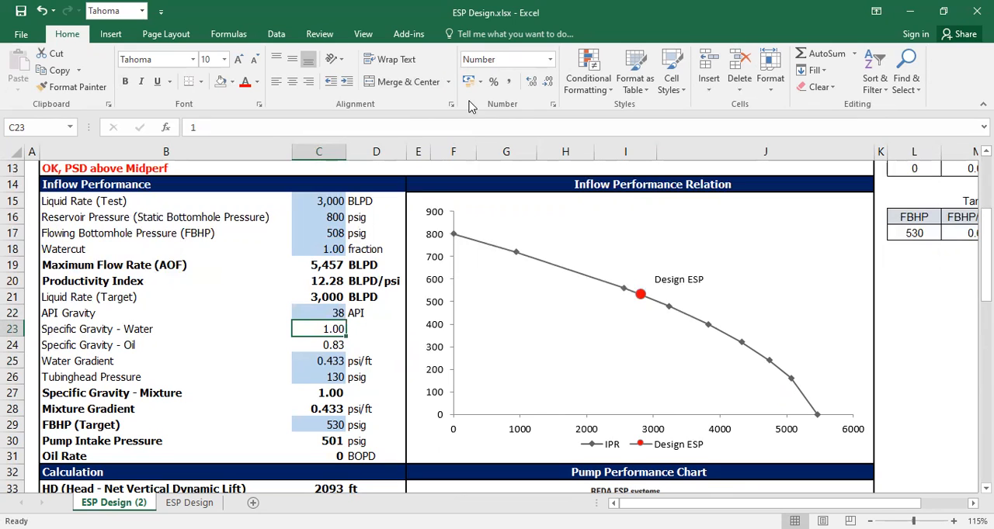
Enter 1 as water specific gravity, then review the oil gravity formula and tubinghead pressure cells.
text(1)
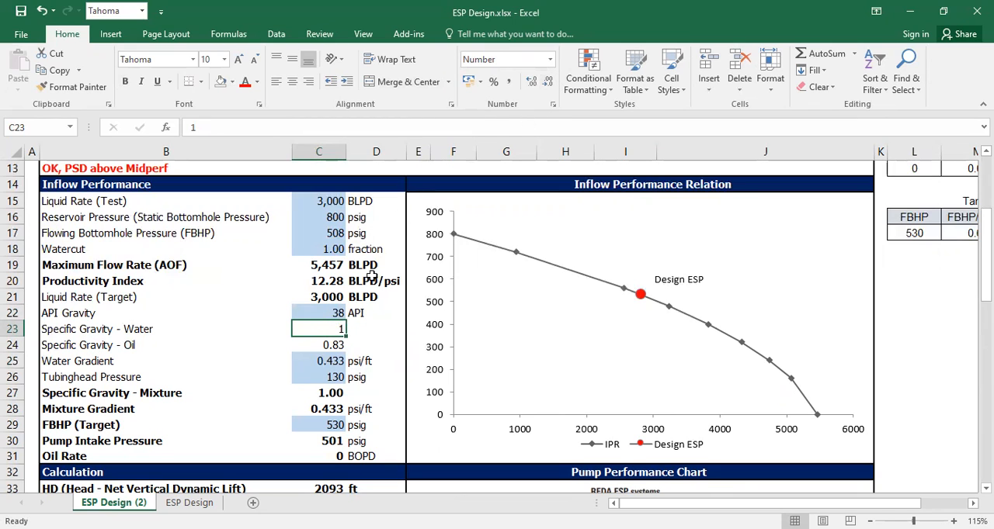
click(319, 281)
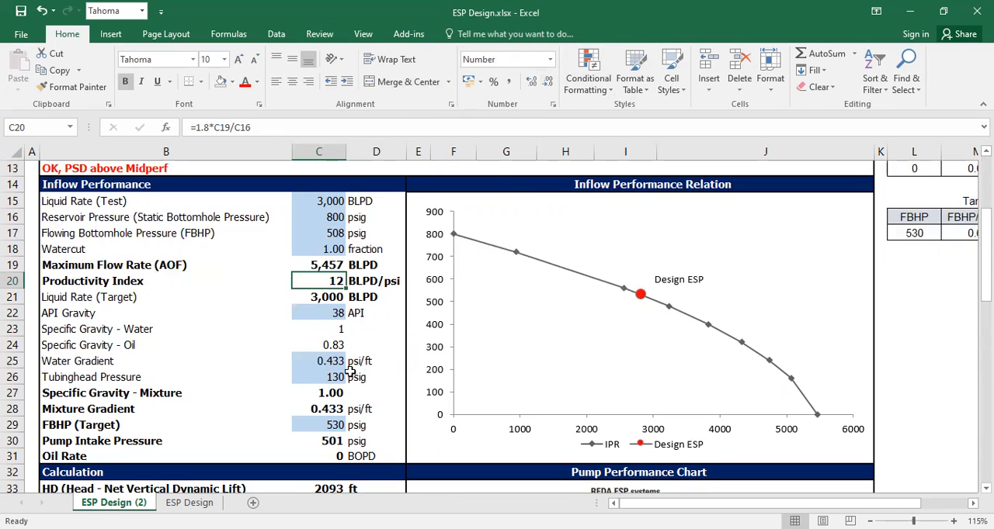
click(318, 345)
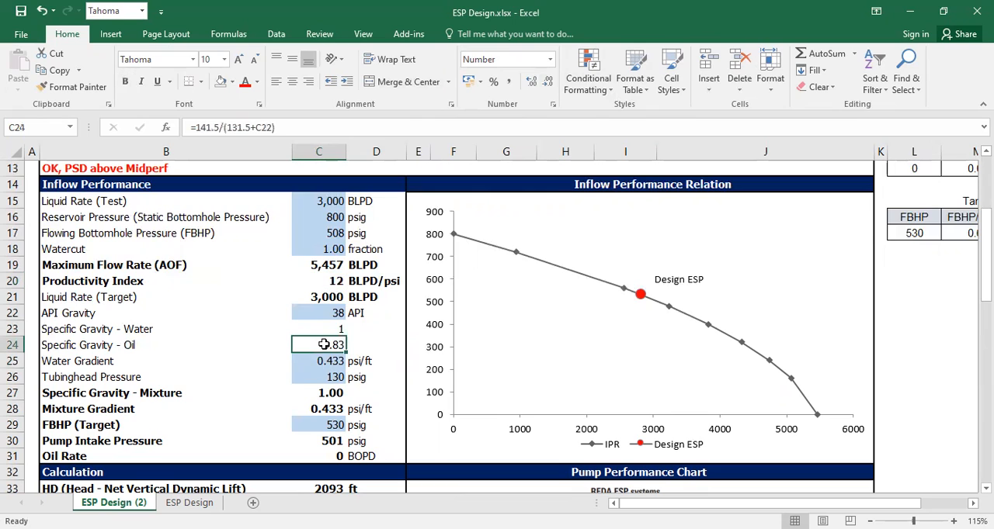
double_click(319, 345)
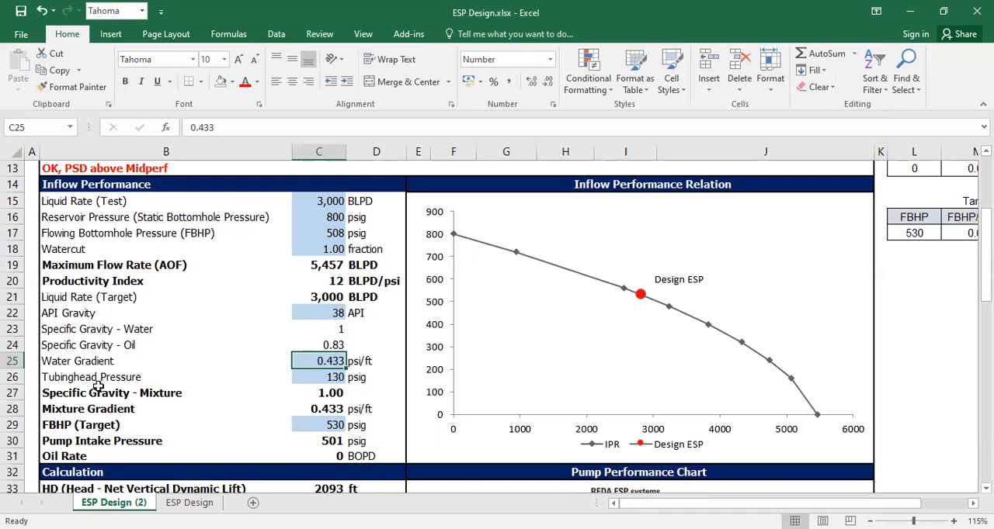
click(318, 377)
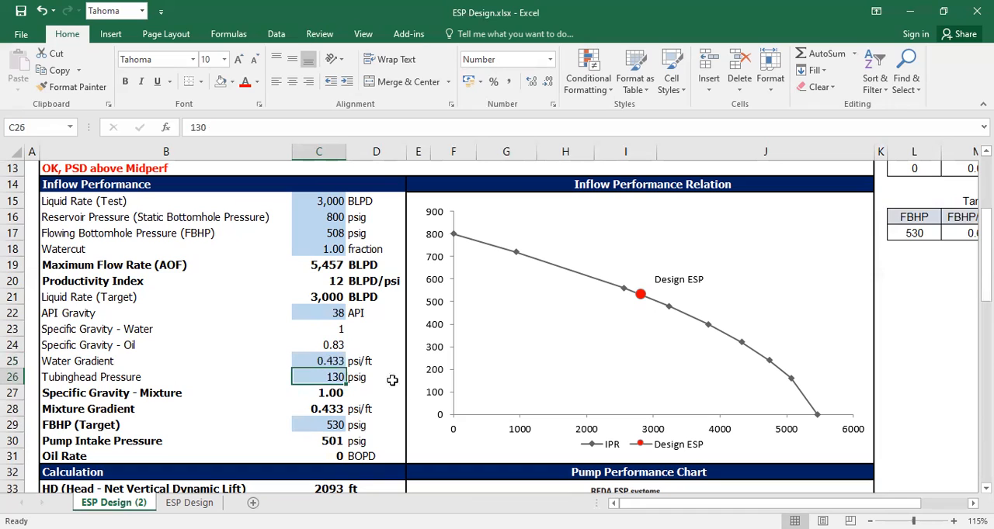
mouse_move(416, 385)
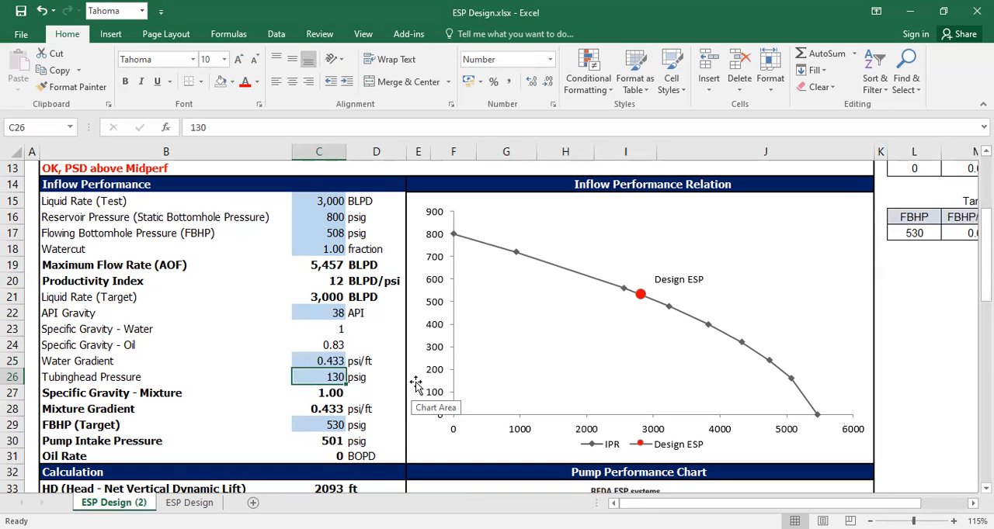
mouse_move(303, 377)
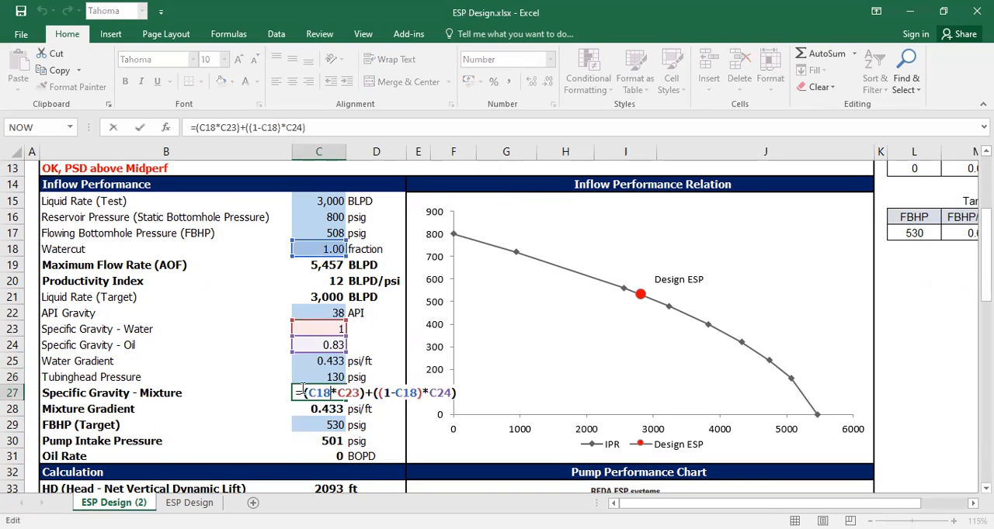
Leave the mixture specific gravity formula unchanged at 1.00 and move toward the FBHP (Target) row.
scroll(up, 3)
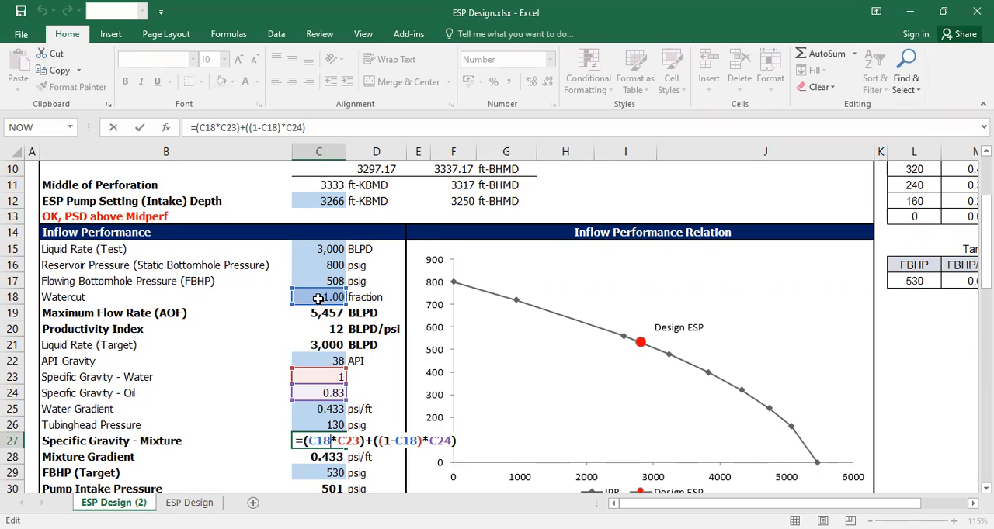
key(Return)
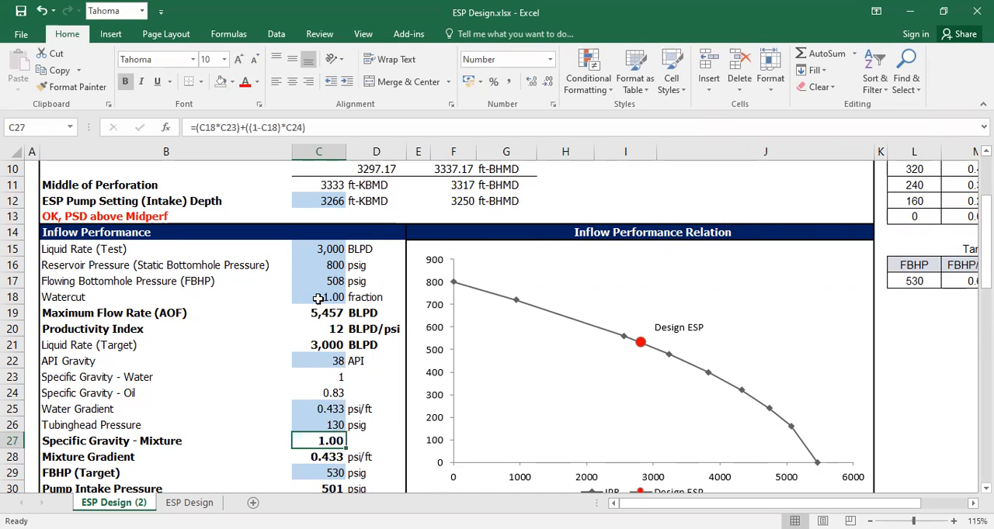
scroll(down, 3)
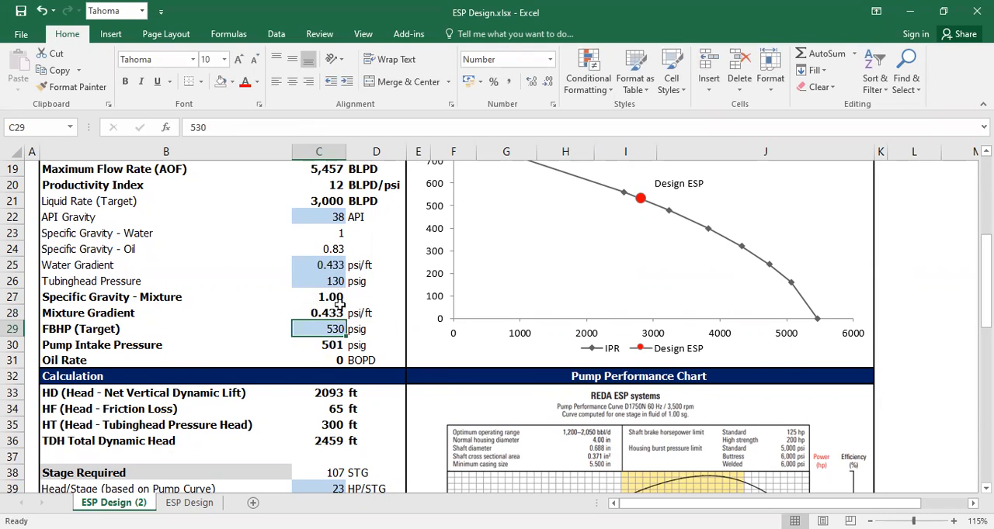
scroll(up, 3)
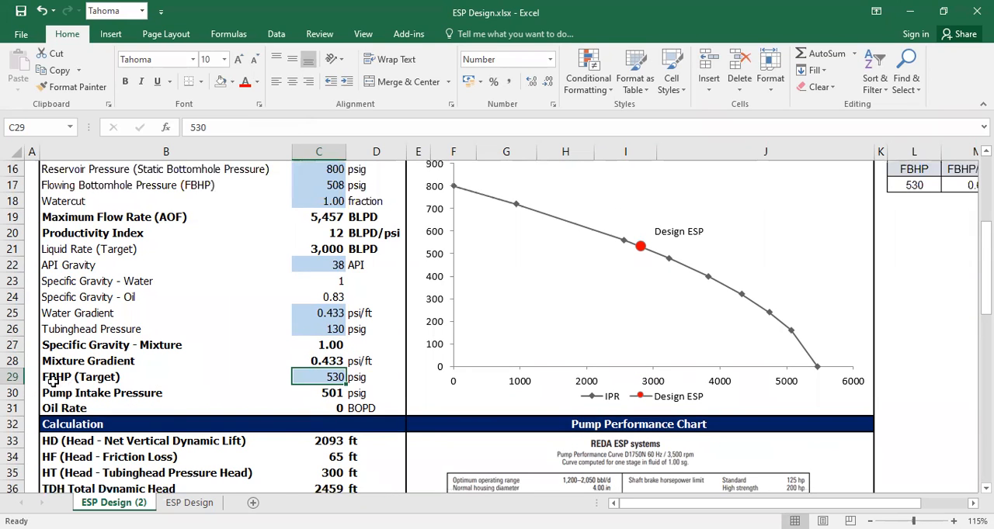
mouse_move(149, 380)
text(=)
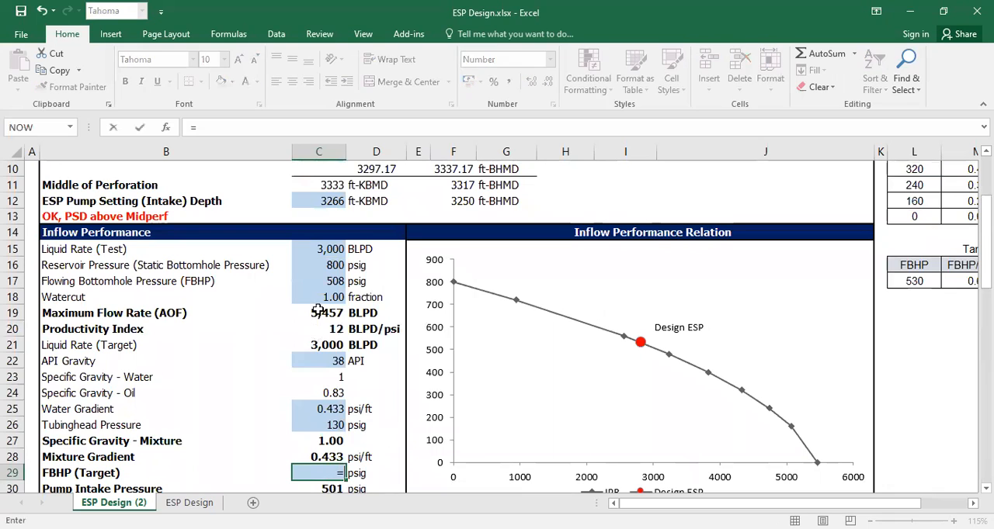
key(Return)
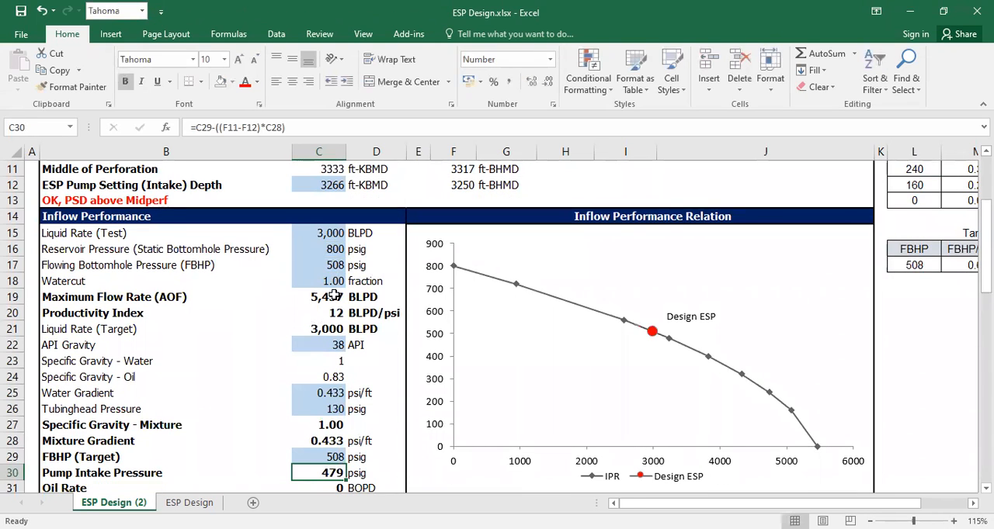
scroll(down, 3)
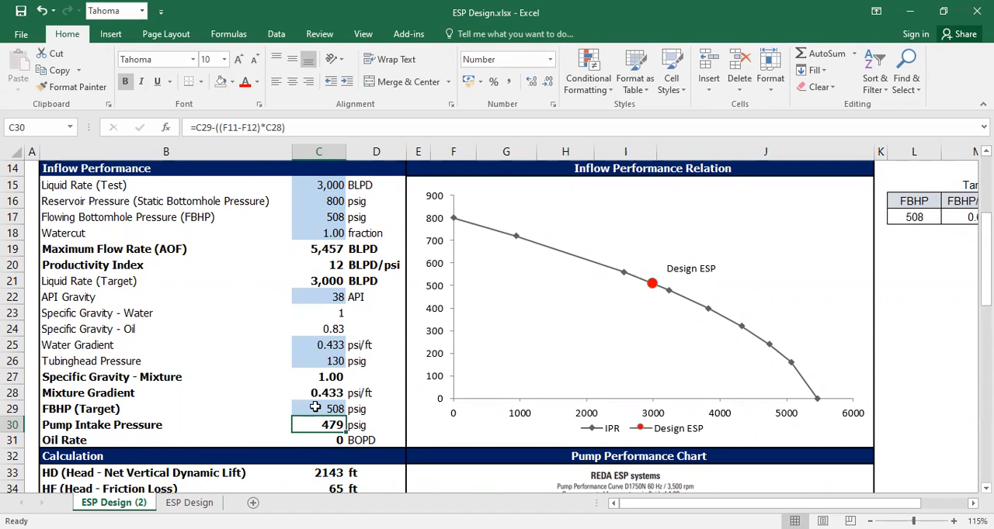
double_click(318, 425)
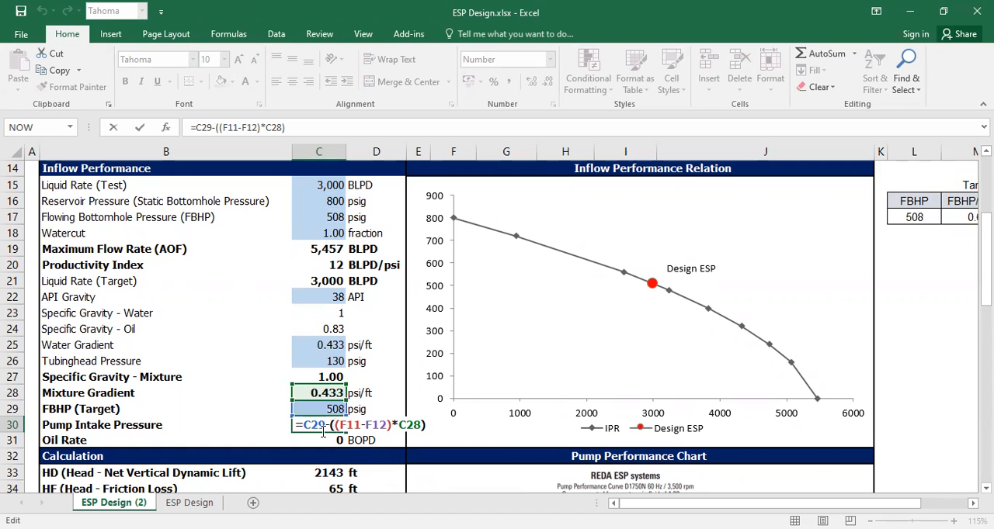
scroll(up, 3)
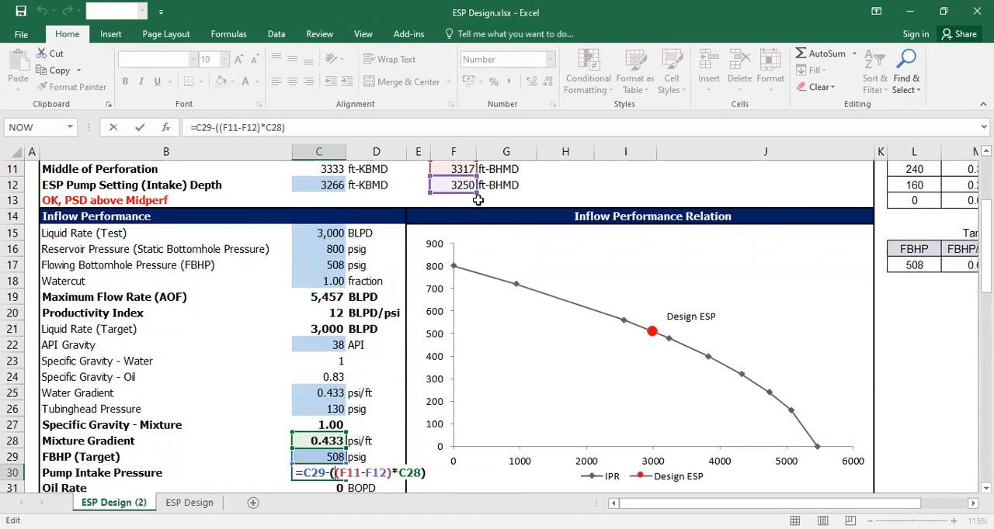
scroll(up, 3)
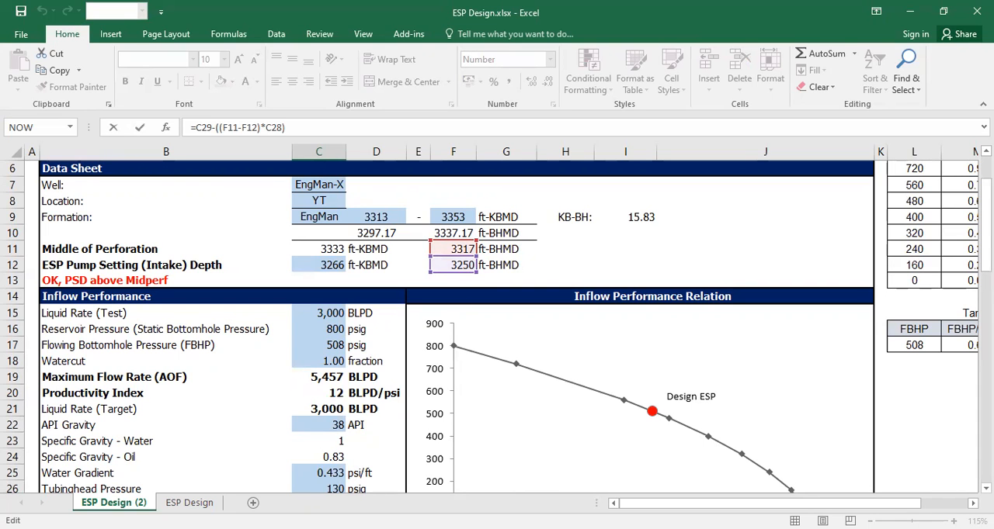
scroll(down, 3)
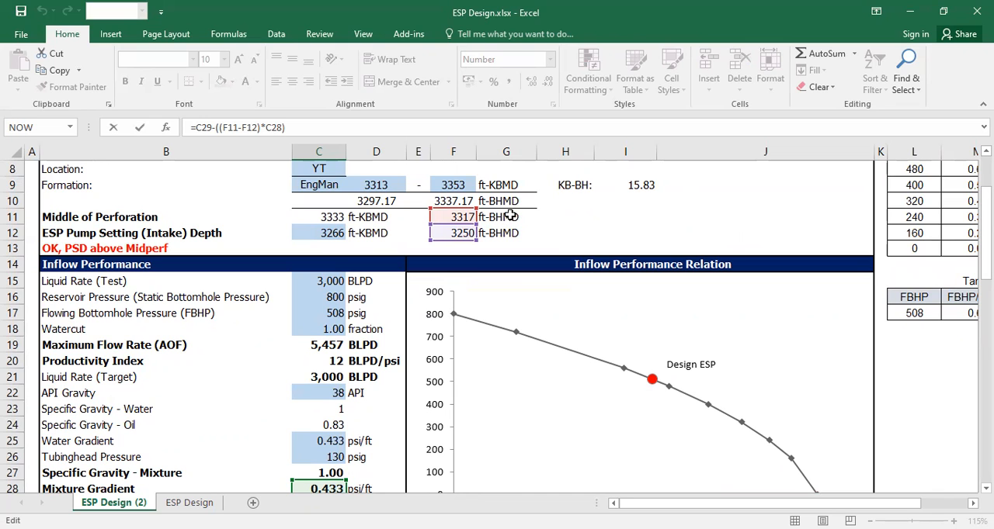
mouse_move(522, 222)
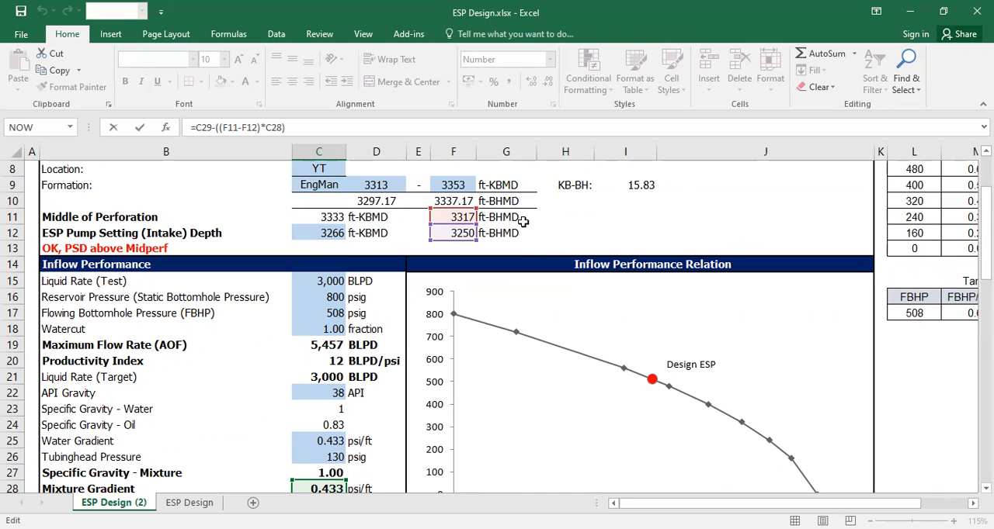
scroll(down, 3)
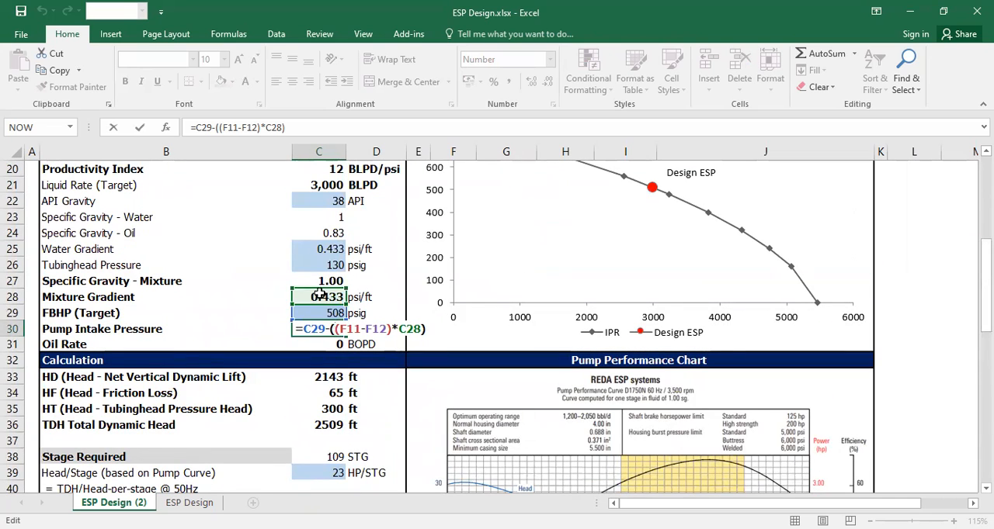
mouse_move(571, 328)
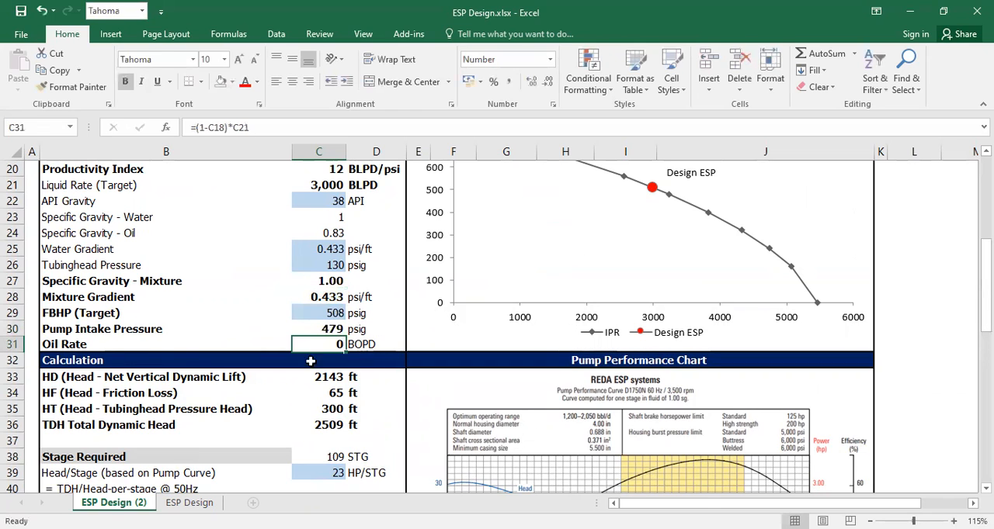
double_click(318, 344)
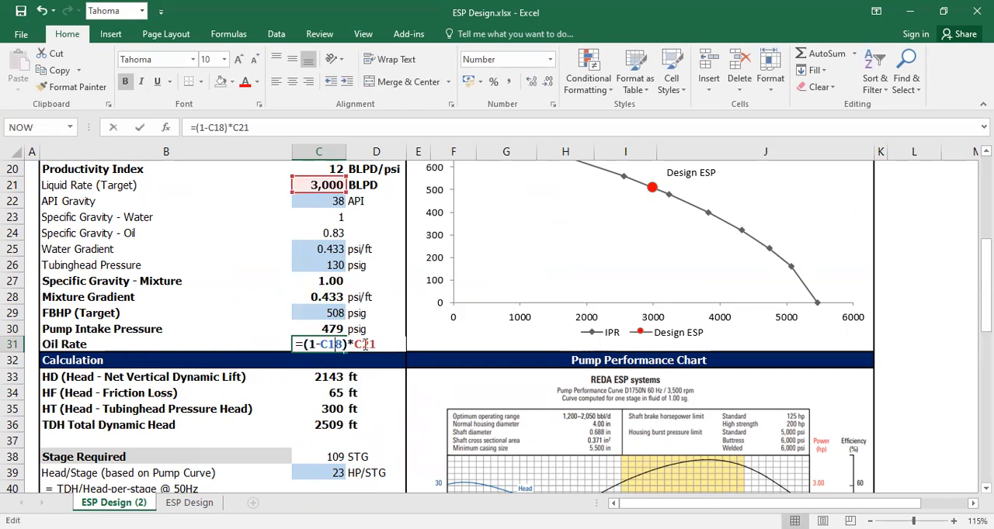
scroll(up, 3)
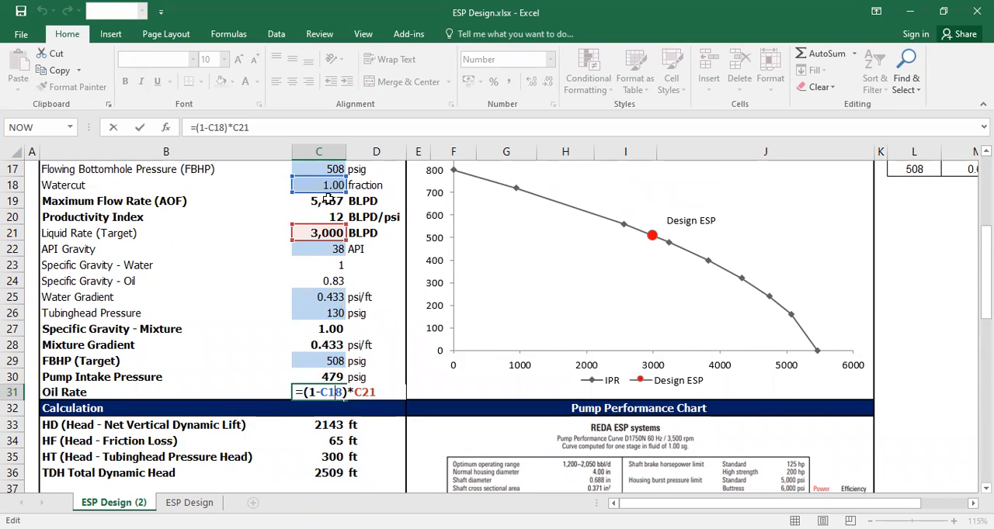
key(Return)
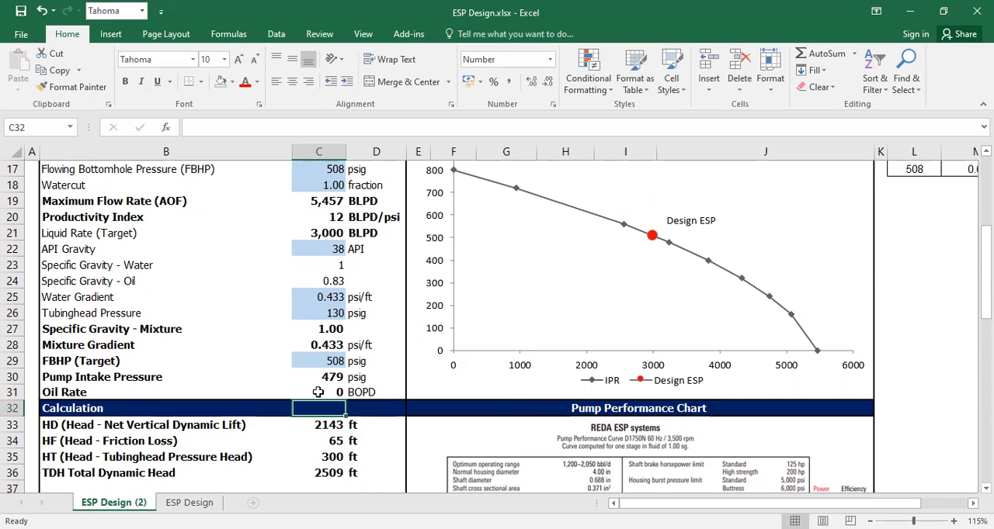
scroll(up, 3)
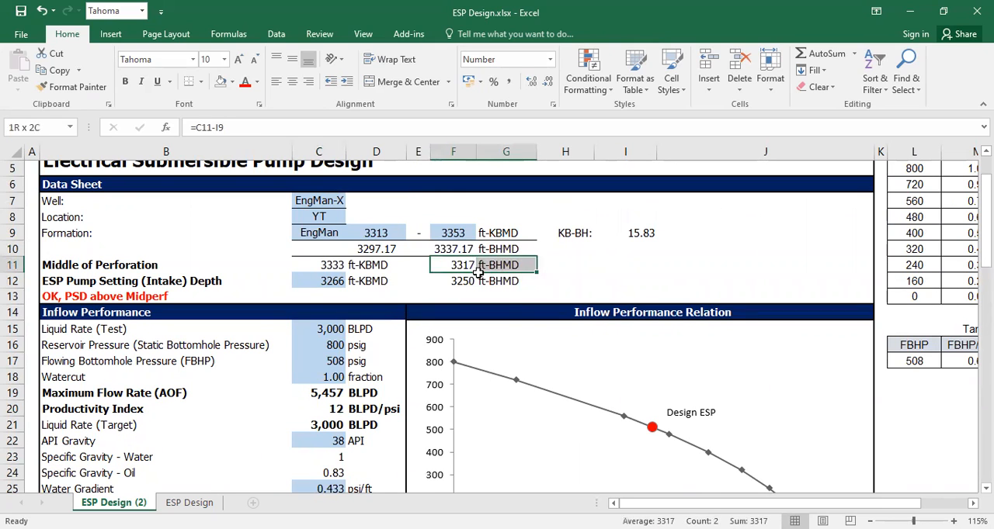
Label I11 with the ft-BHTVD unit and start the TVD entry in H11 beside the perforation depth.
click(624, 264)
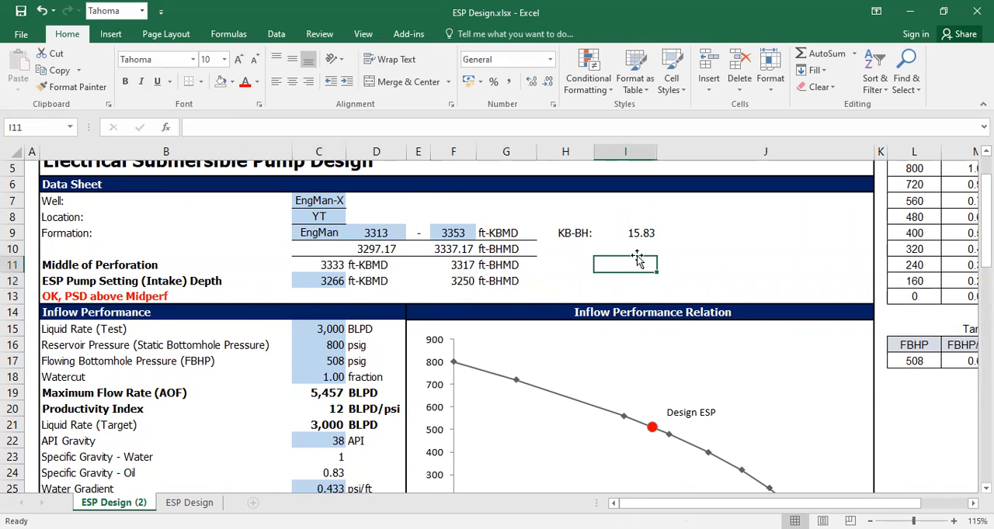
text(ft-)
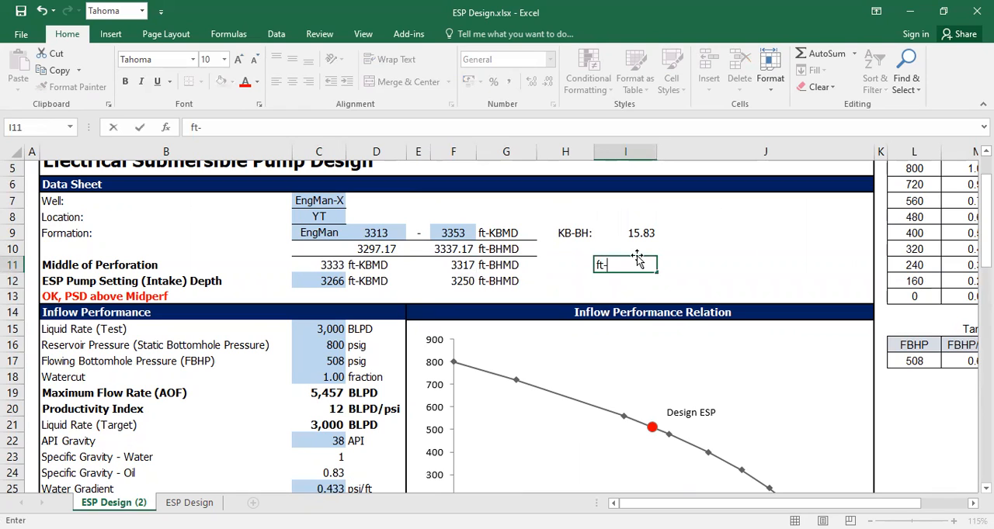
text(BHTV)
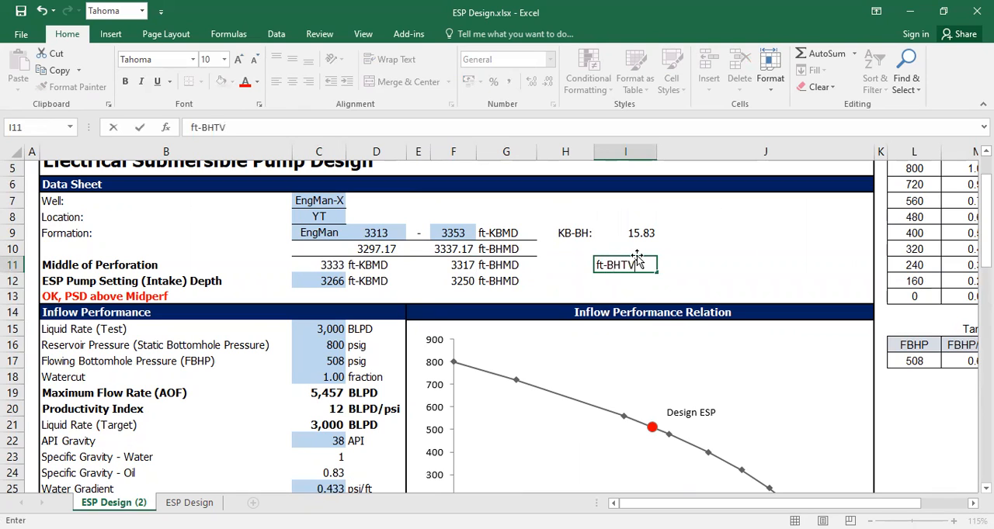
key(Return)
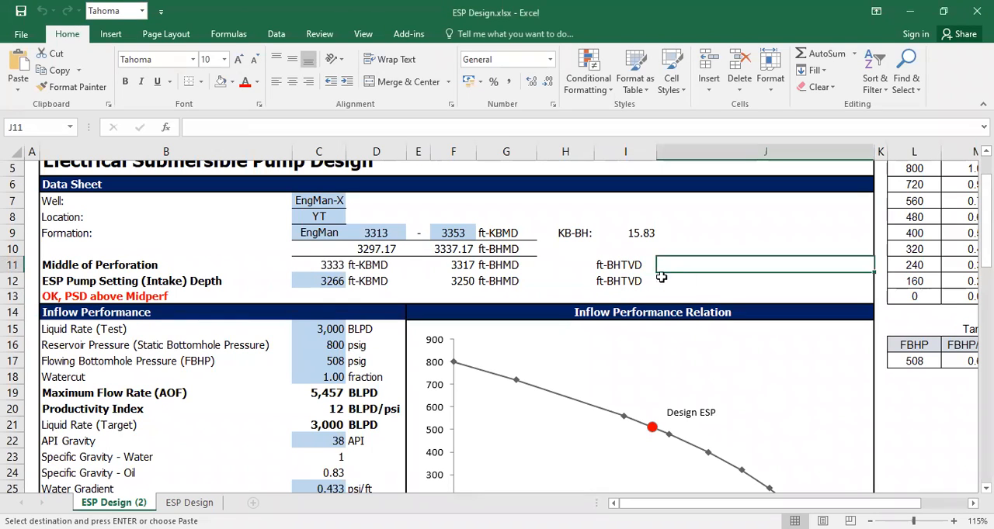
click(565, 264)
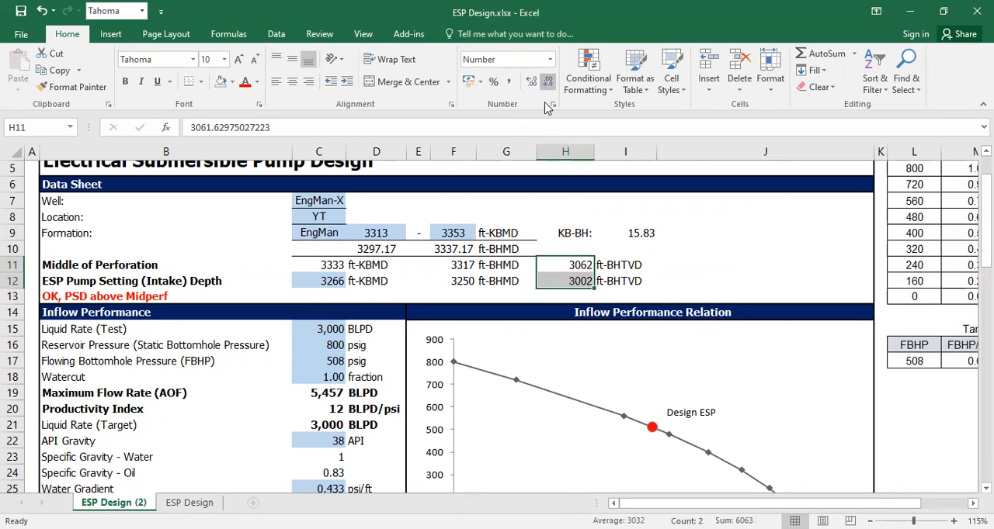
mouse_move(604, 281)
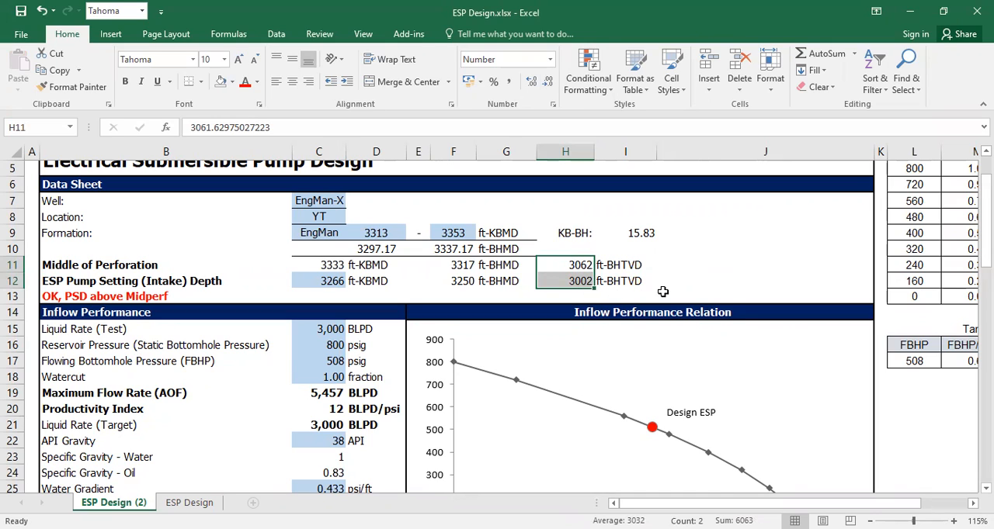
scroll(down, 3)
text(=C29-((F11-F12)*C28))
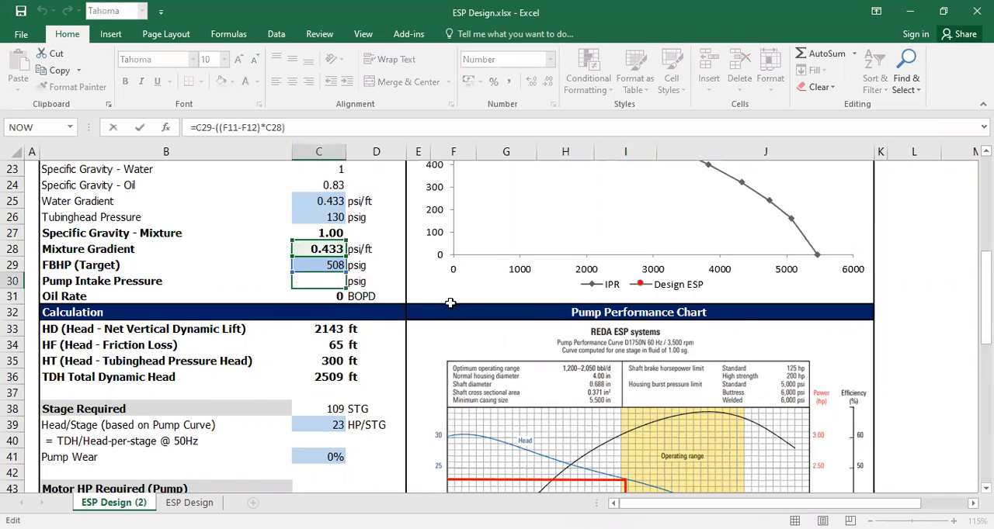
Confirm Pump Intake Pressure in C30 now uses H11-H12 TVD depths and reads 482 psig.
scroll(up, 3)
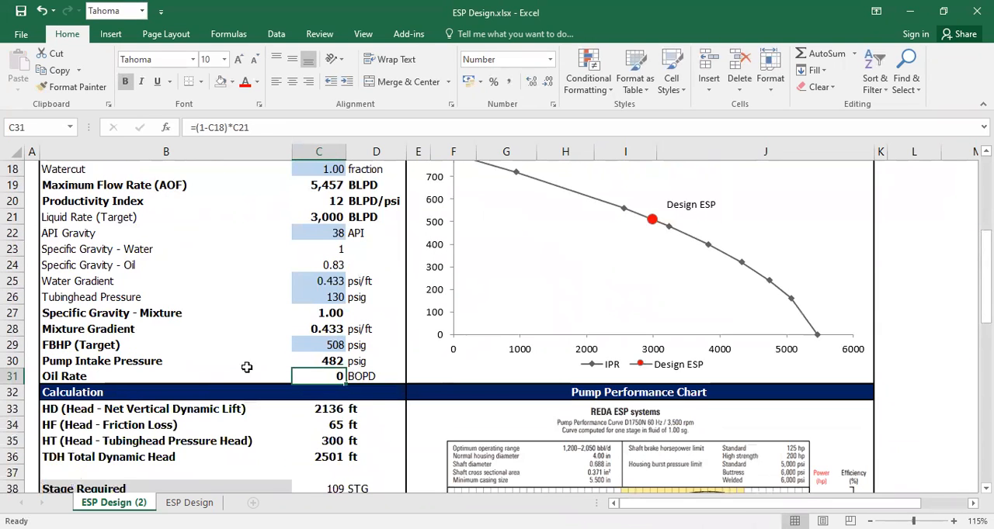
click(318, 361)
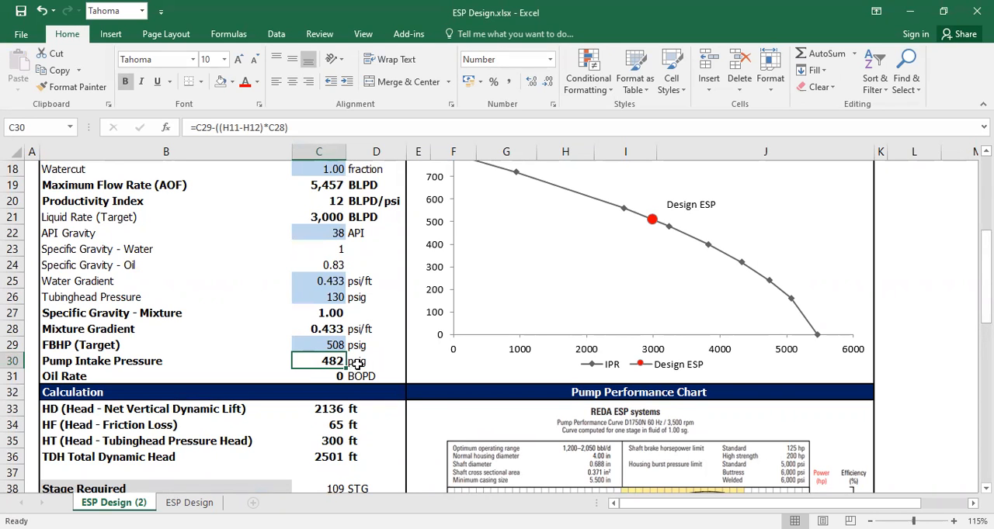
mouse_move(726, 367)
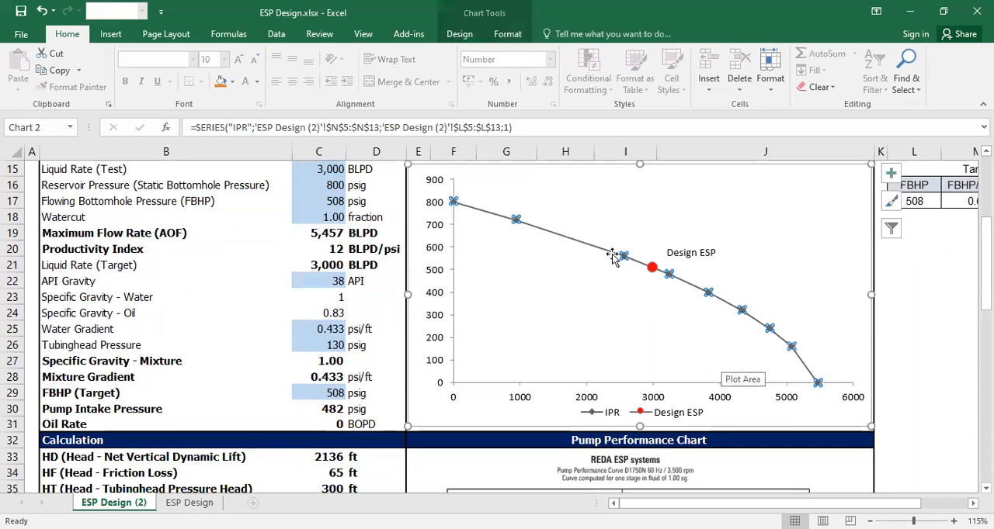
mouse_move(511, 239)
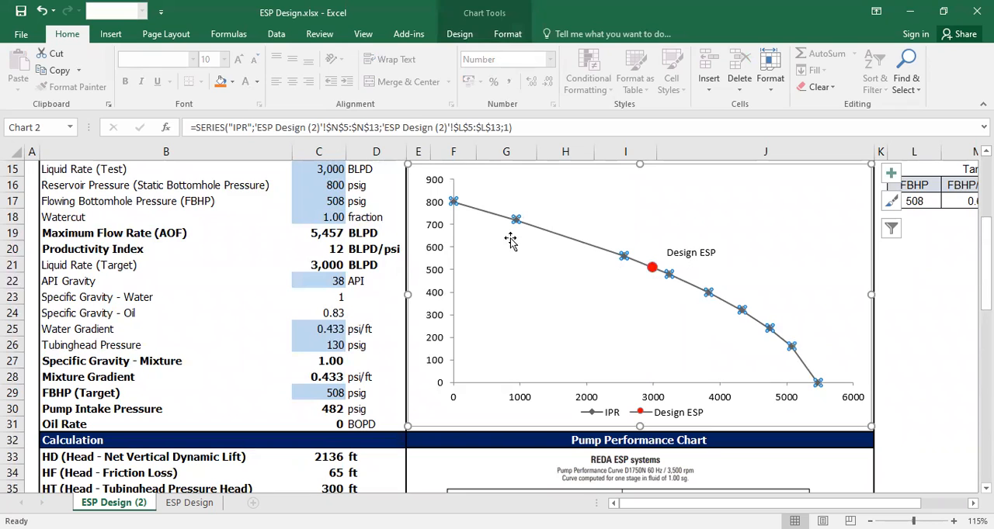
mouse_move(683, 297)
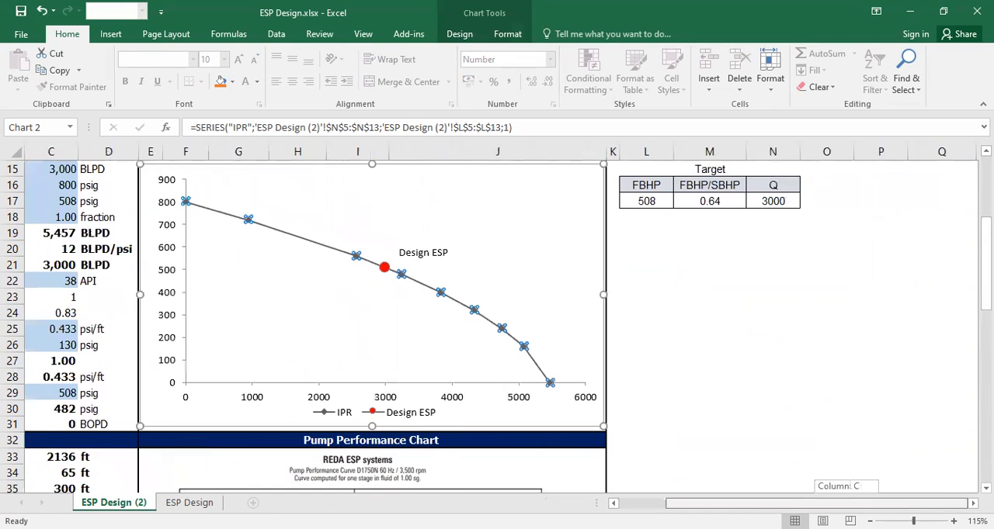
scroll(up, 3)
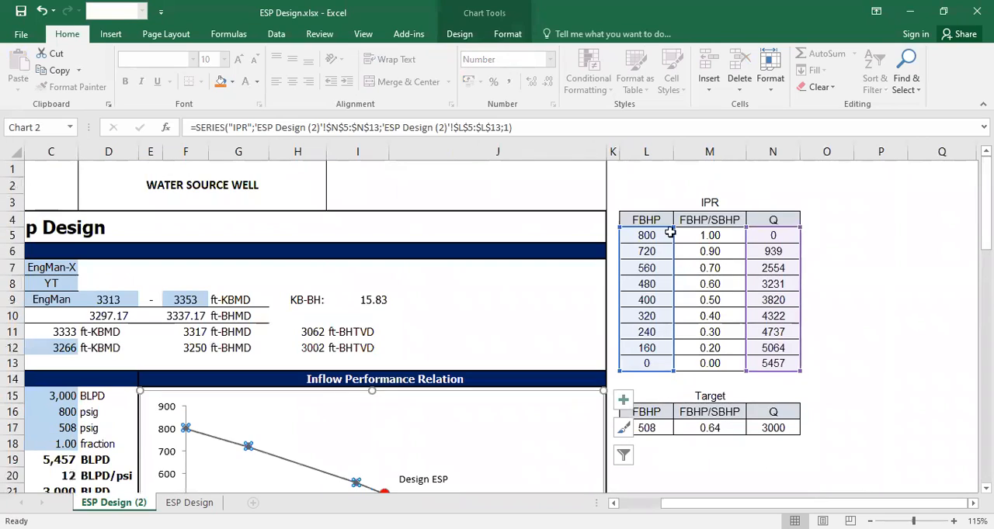